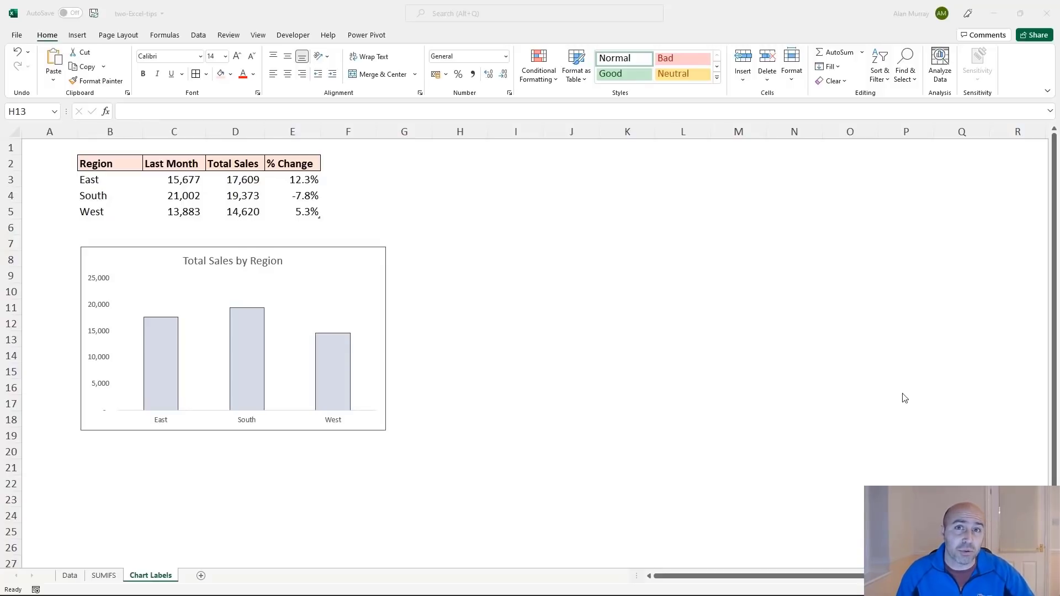
pyautogui.moveTo(891, 404)
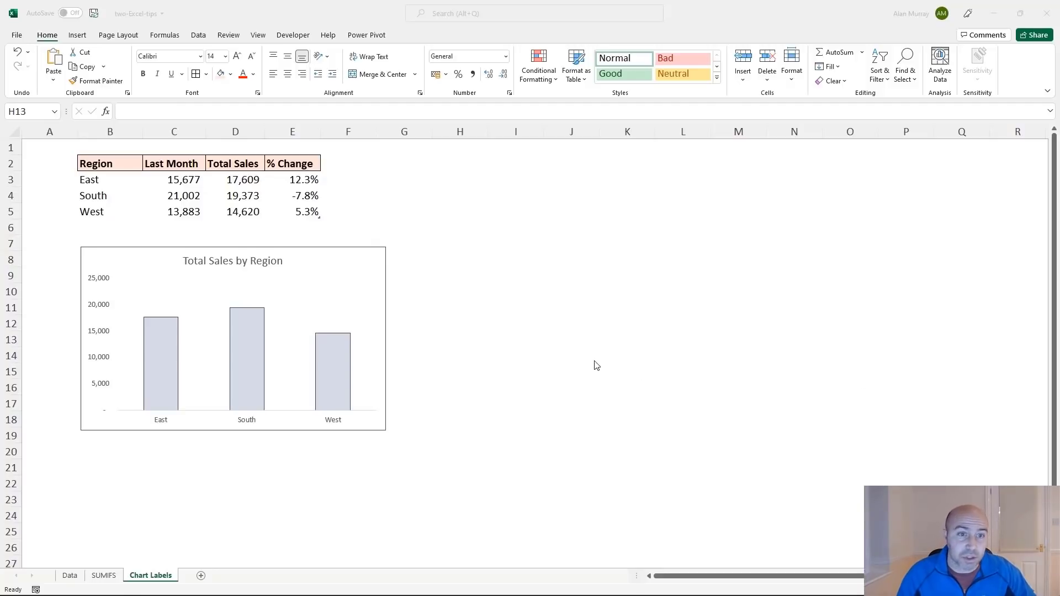
# Add data labels to the Total Sales by Region chart's bars.
pyautogui.click(232, 338)
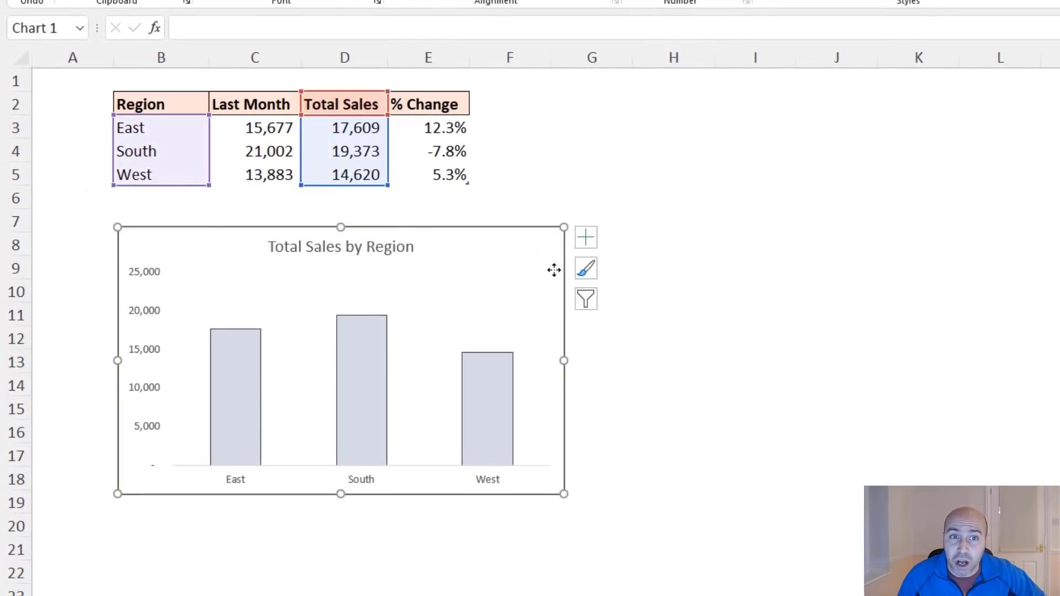
pyautogui.click(585, 237)
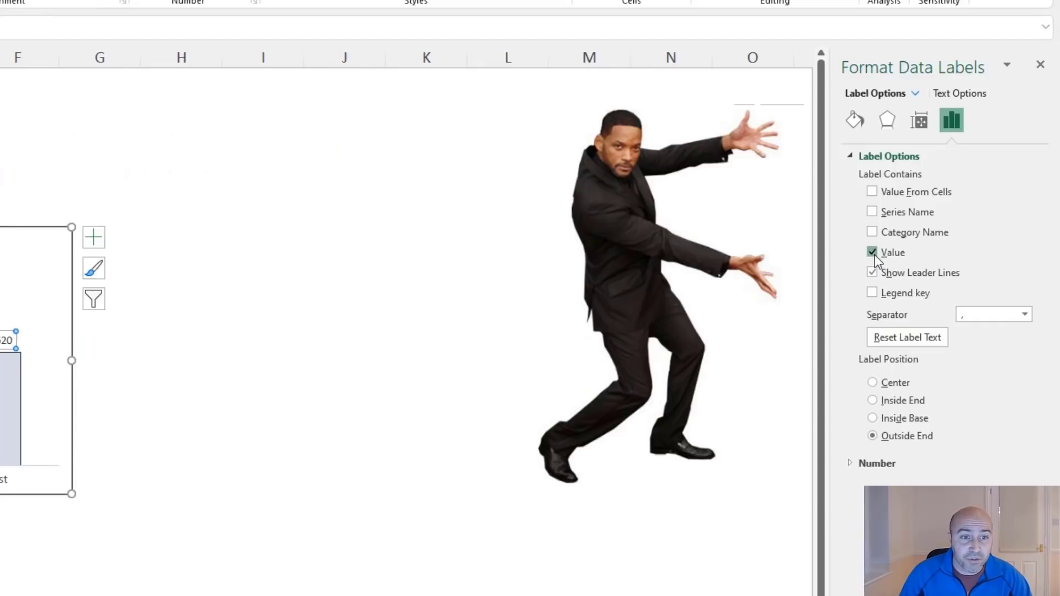
# Switch the data labels from sales values to Value From Cells.
pyautogui.click(872, 252)
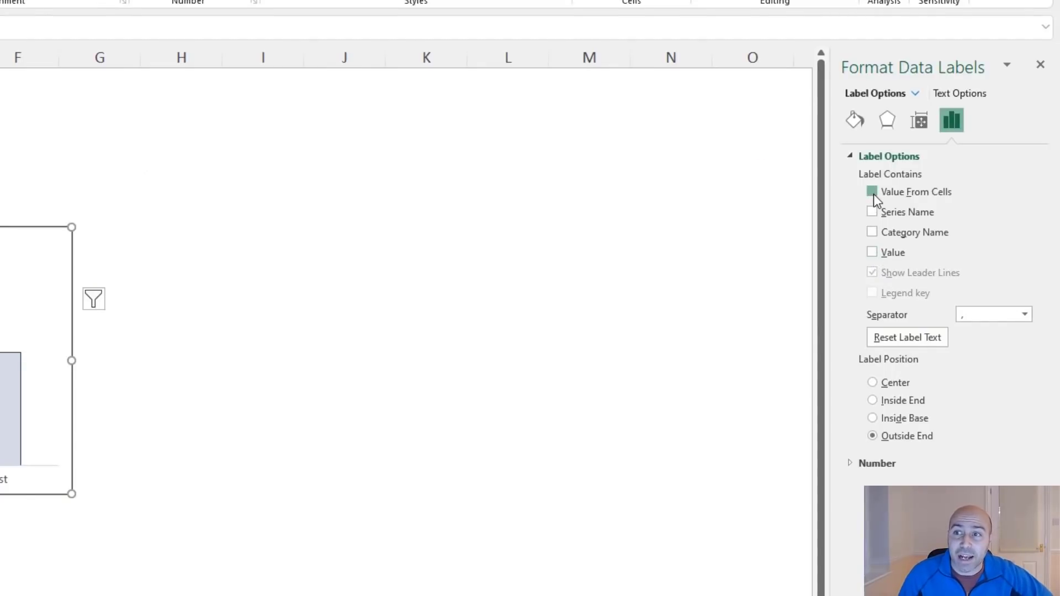
pyautogui.click(872, 192)
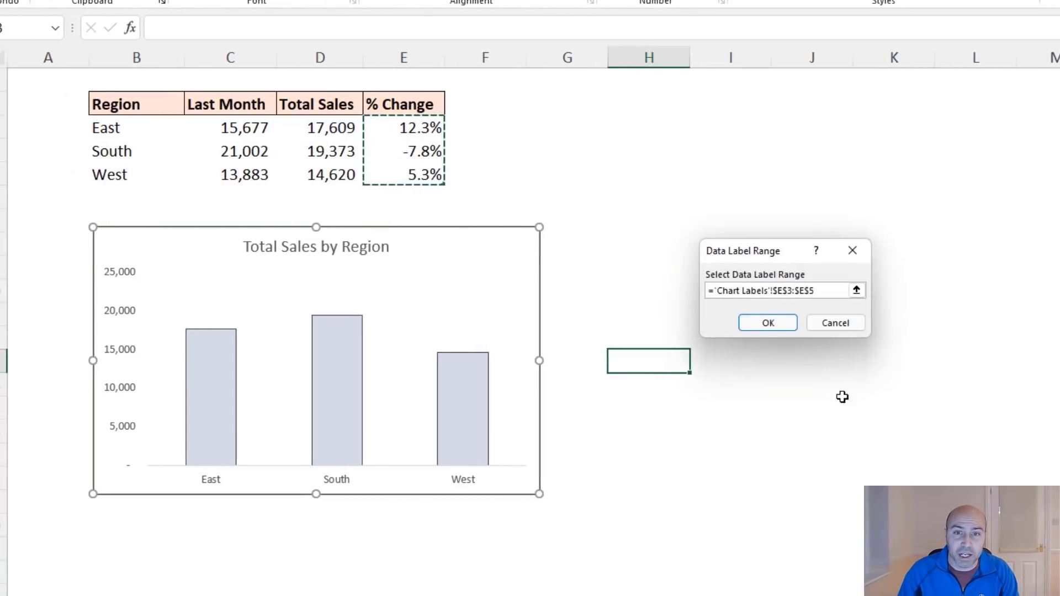
# Confirm E3:E5 as the label range so bars show 12.3%, -7.8%, 5.3%.
pyautogui.click(767, 323)
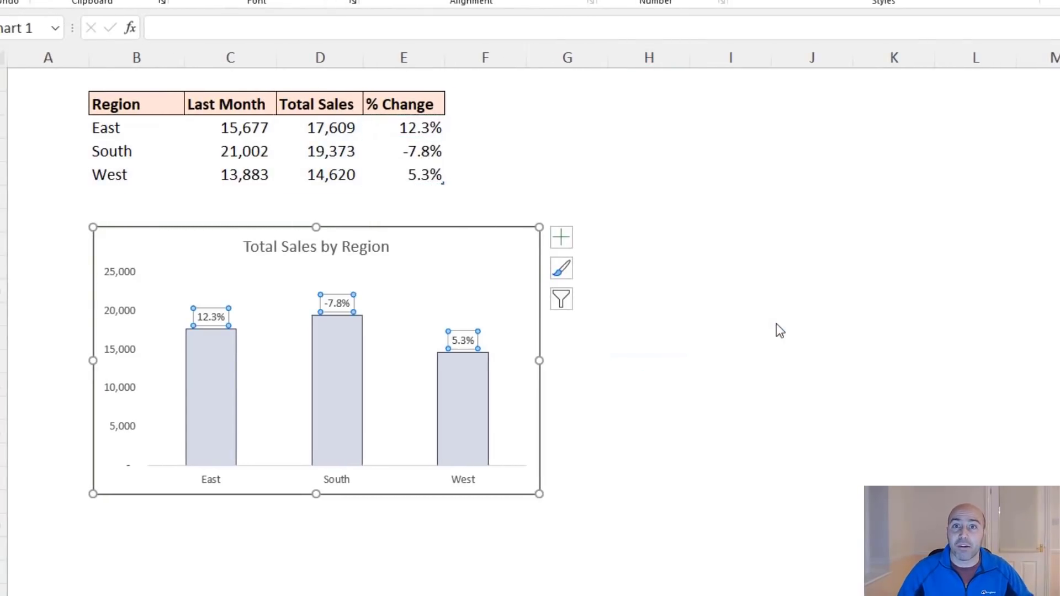